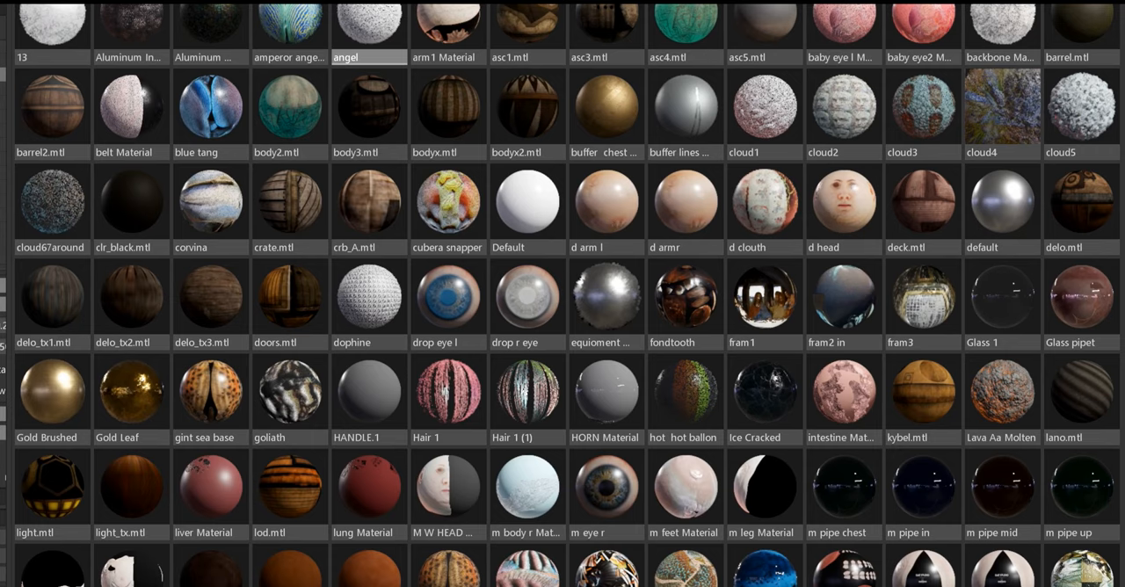
scroll("down", 3)
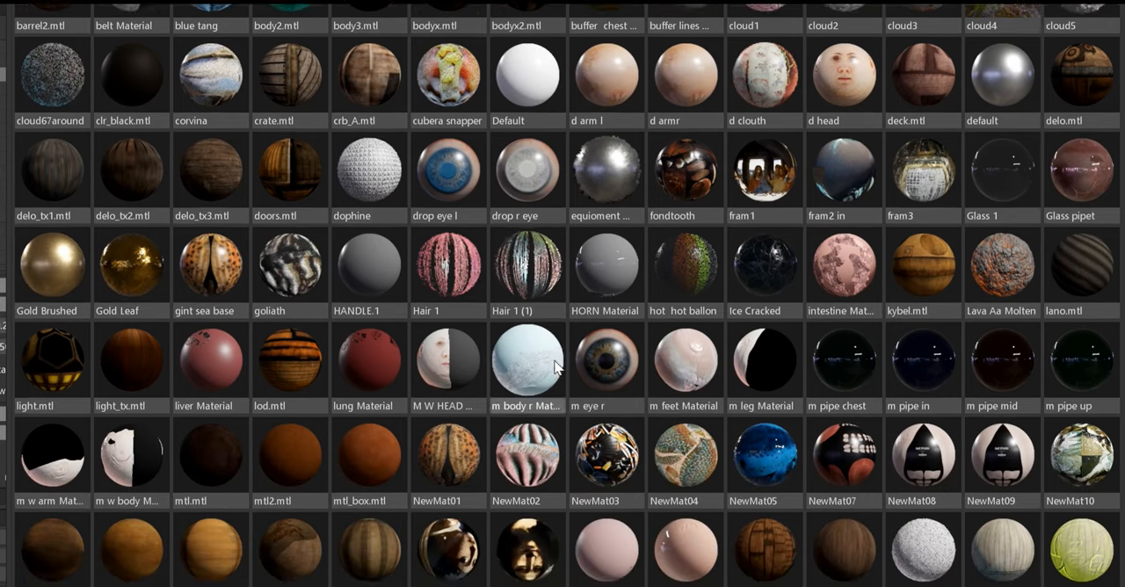
scroll("down", 3)
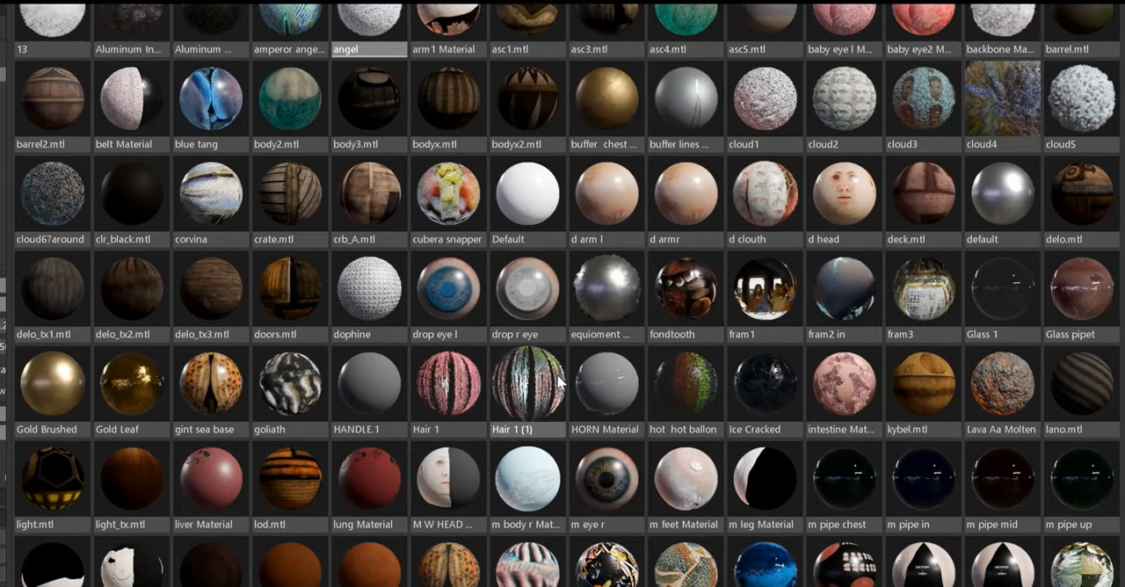
scroll("down", 3)
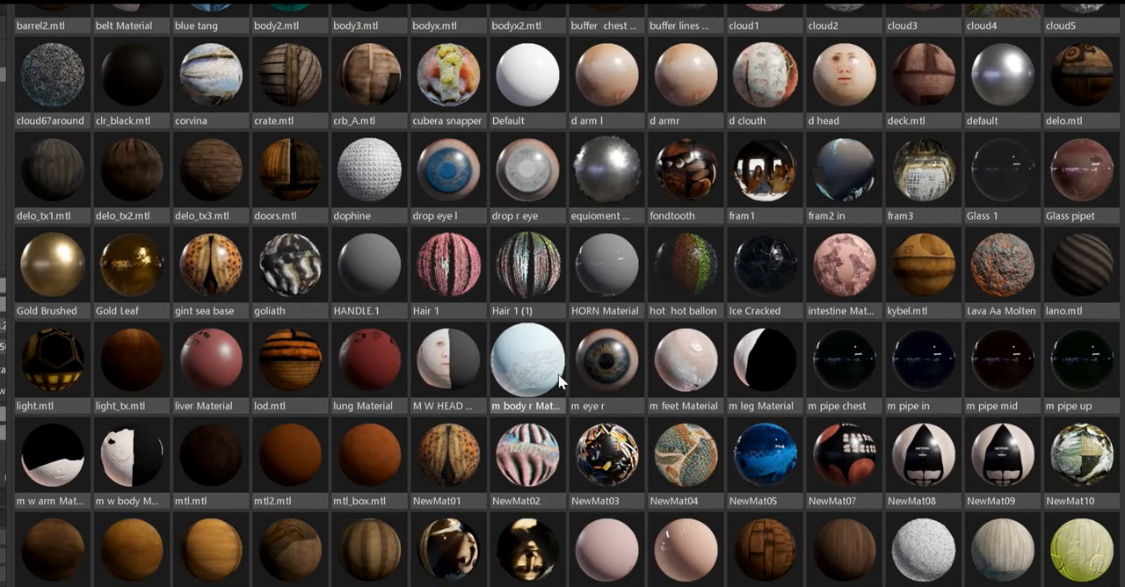
scroll("down", 3)
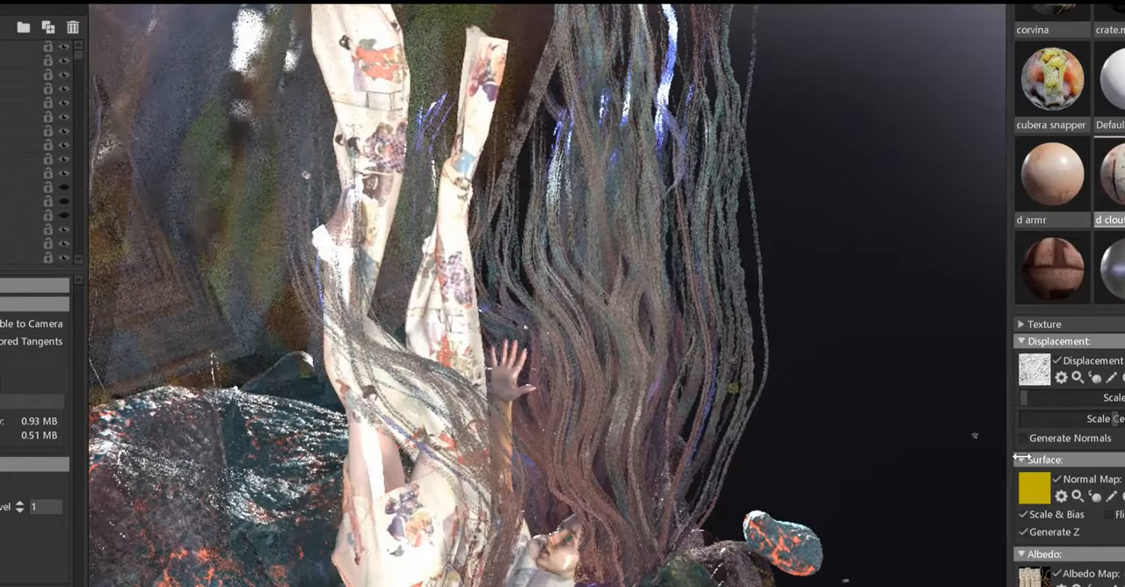
scroll("down", 3)
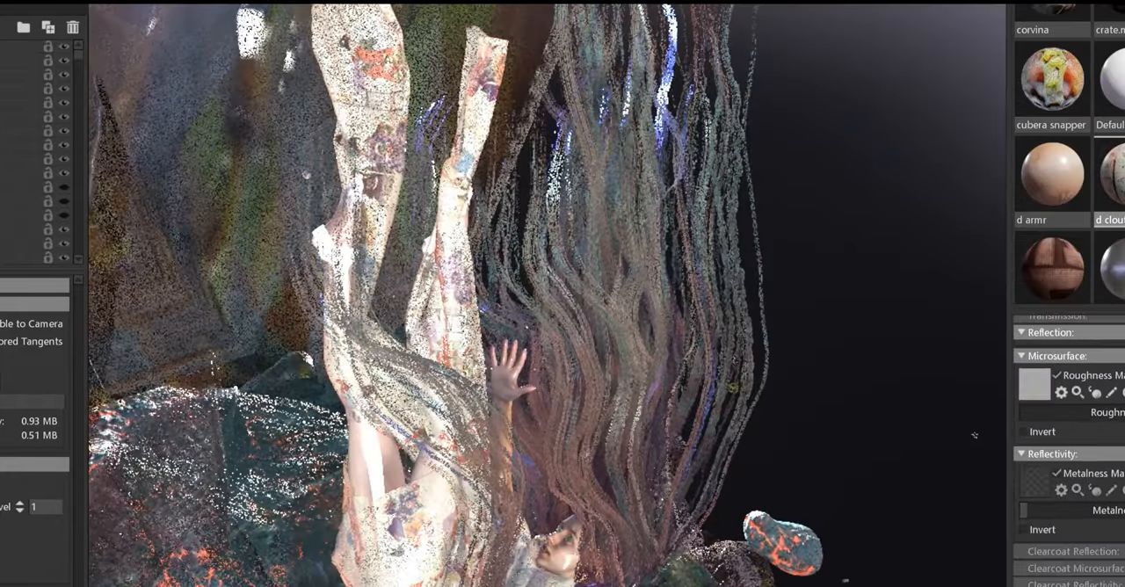